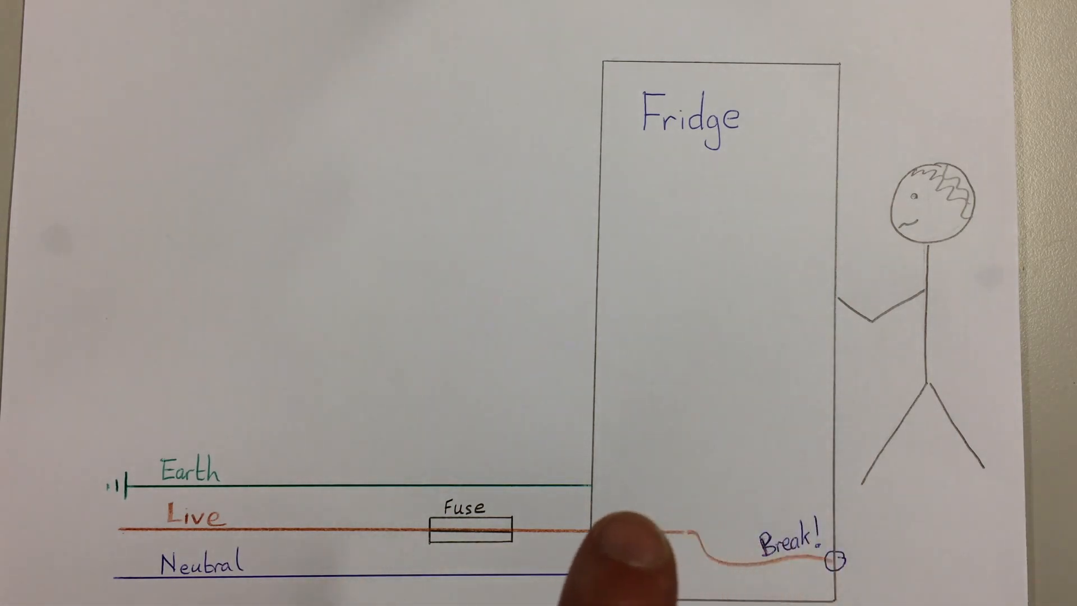
mouse_move(101, 514)
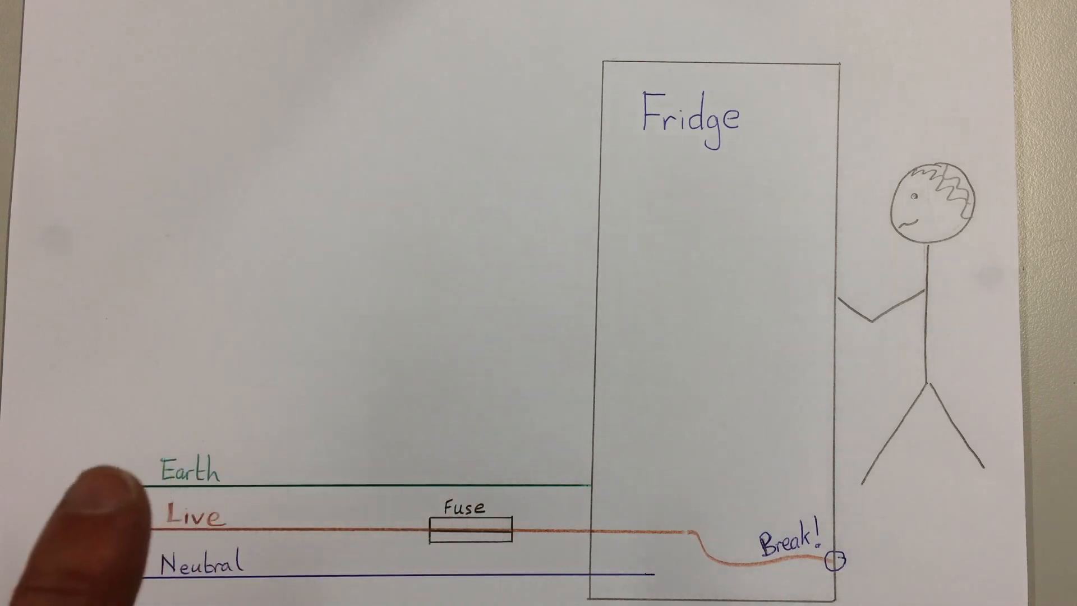